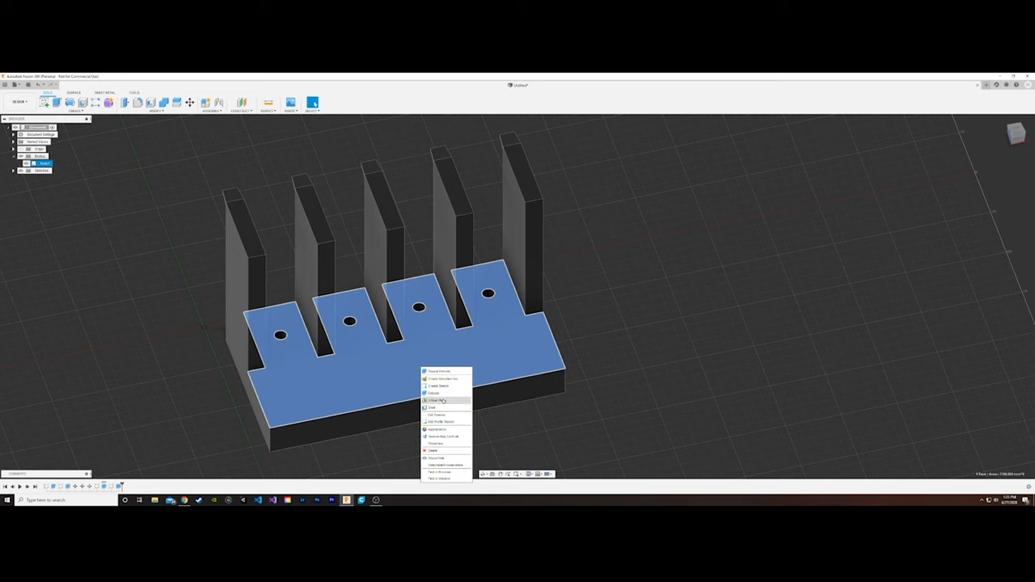
# Step: Set infill density to 30% and enable Generate Support in Cura's custom print settings
pyautogui.click(433, 401)
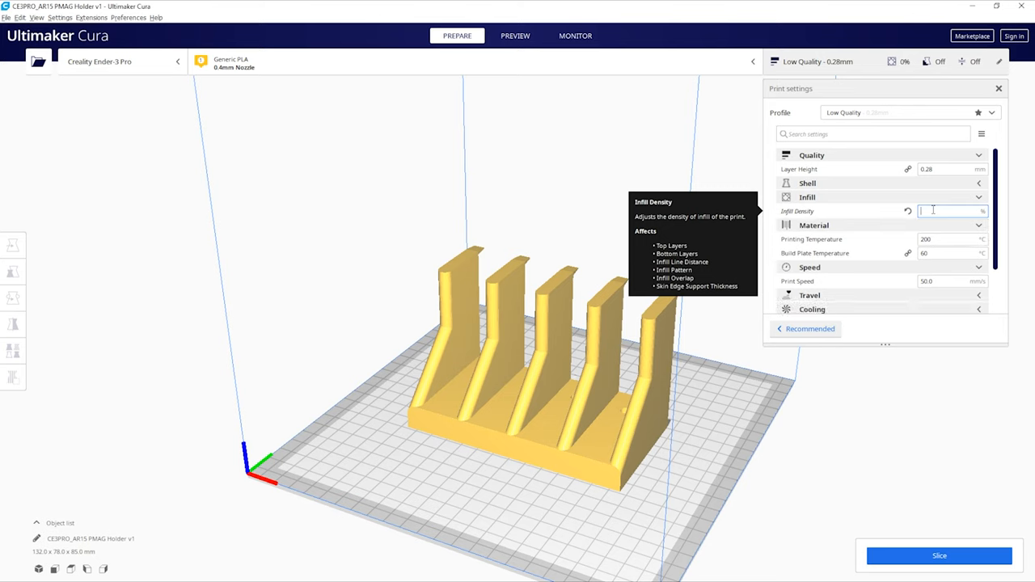
pyautogui.write('30')
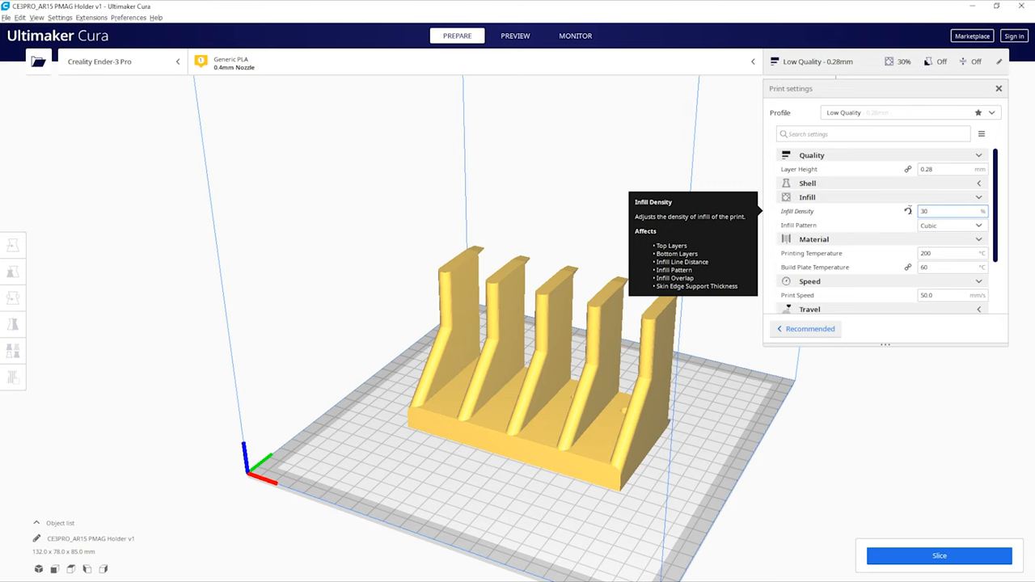
pyautogui.moveTo(930, 237)
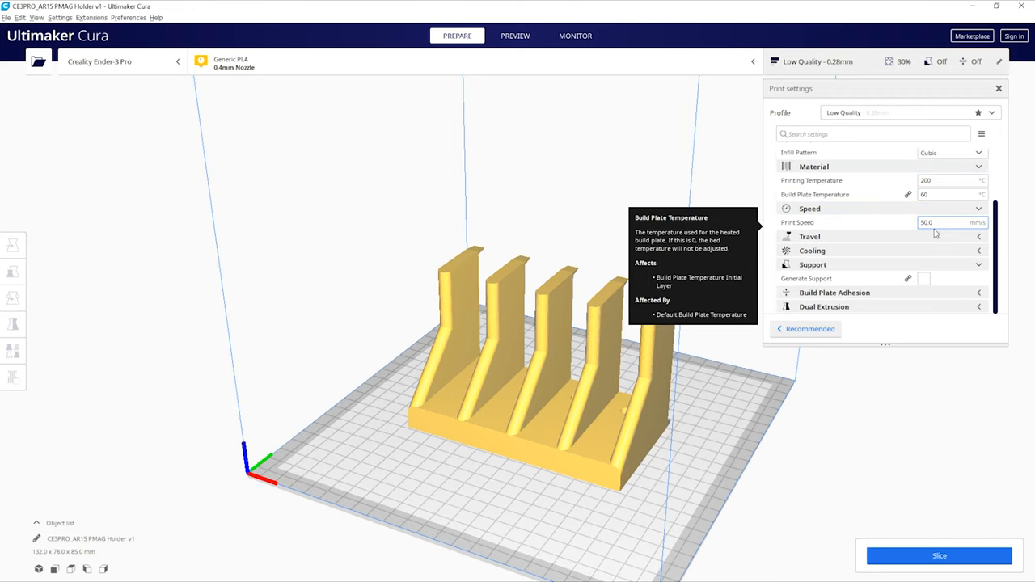
pyautogui.click(923, 278)
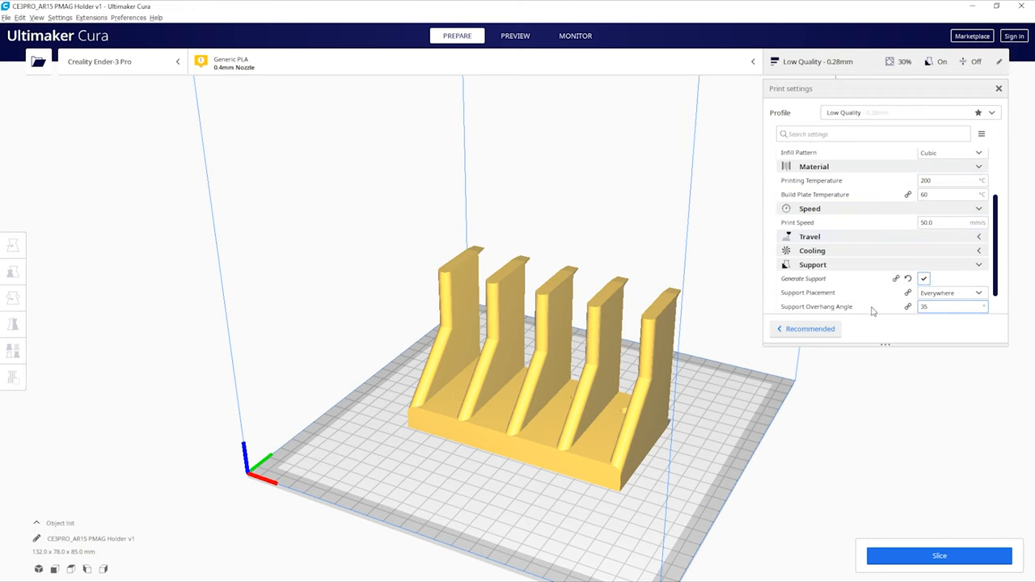
# Step: Slice the holder (13 h 54 min, 157 g) and open the layer preview
pyautogui.click(939, 555)
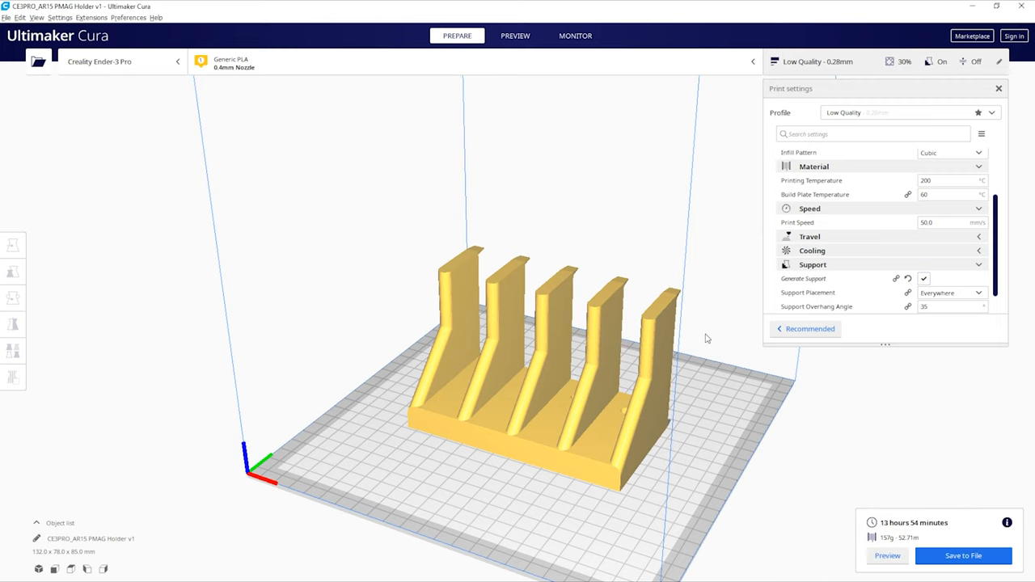
pyautogui.click(515, 35)
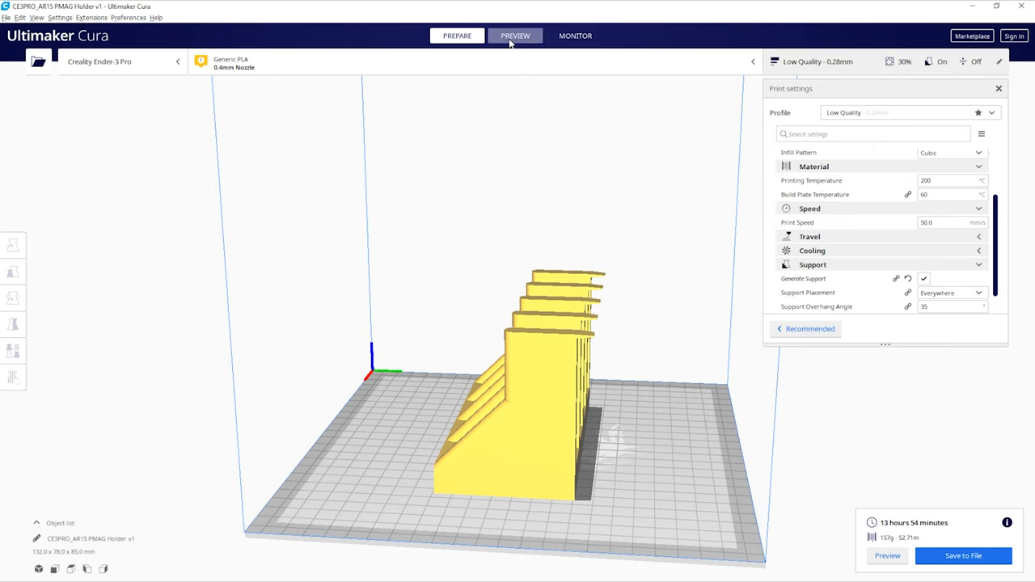
pyautogui.click(514, 35)
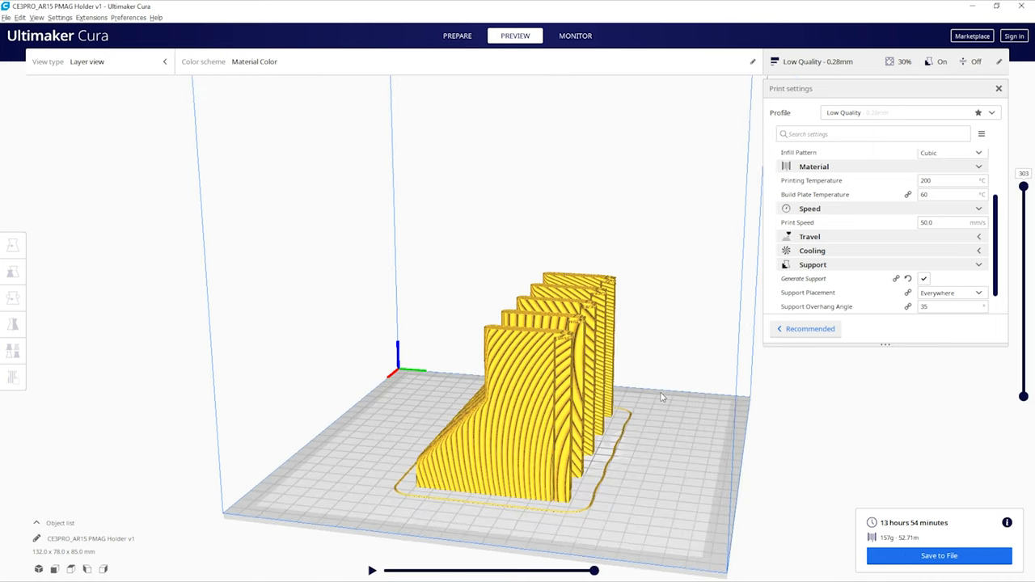